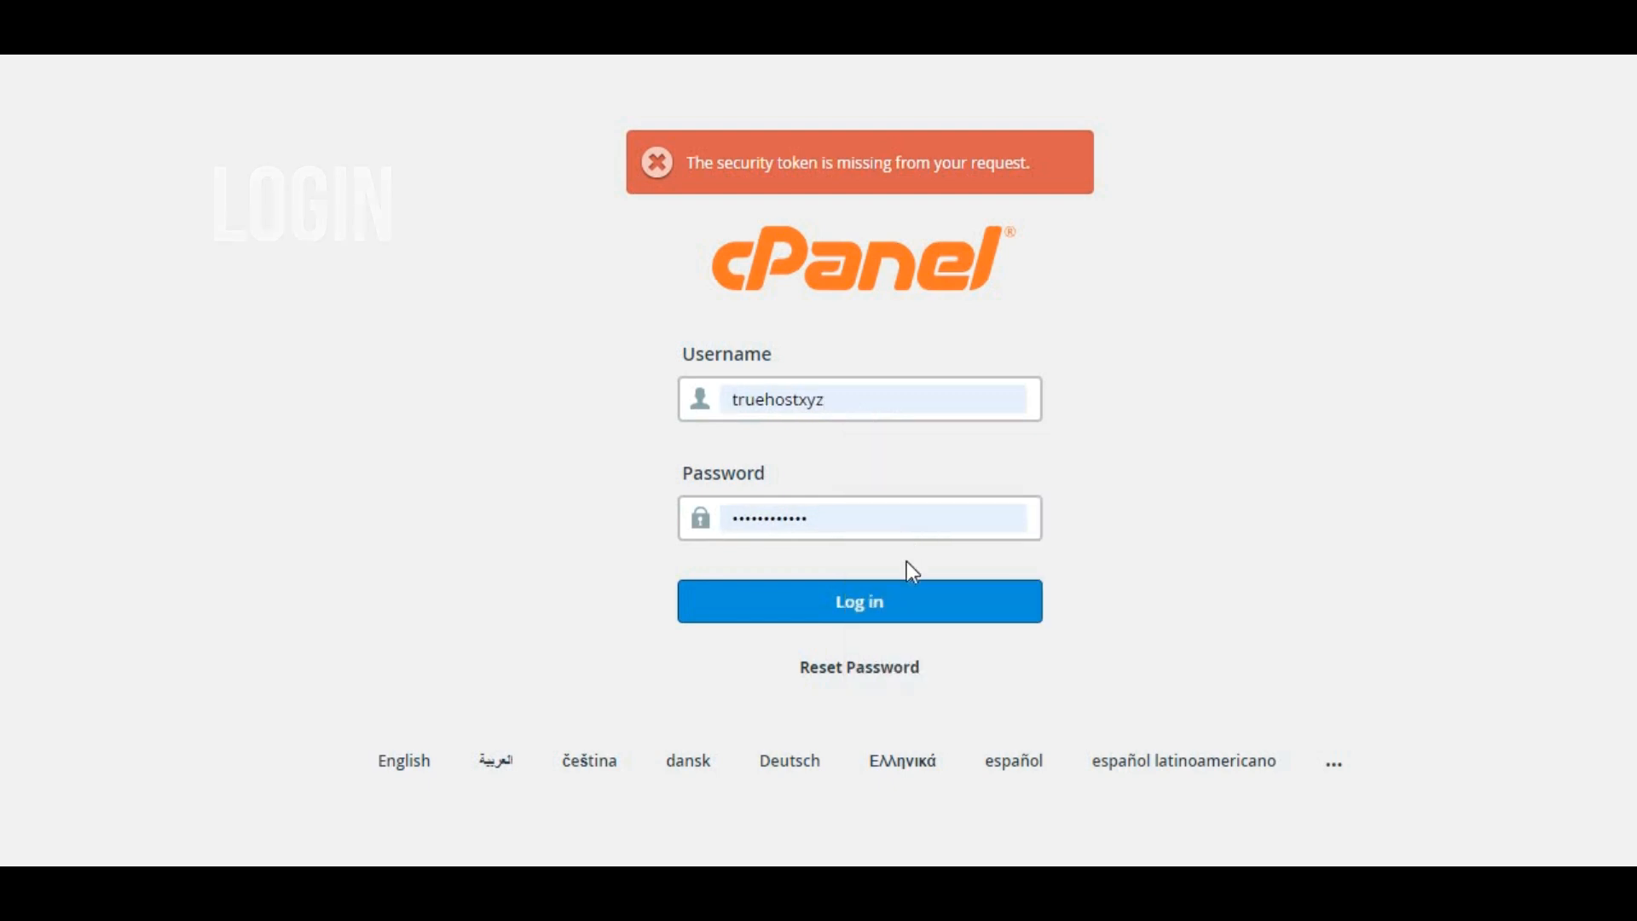
Submit the cPanel login details again to sign in
{"action": "left_click", "coordinate": [858, 600]}
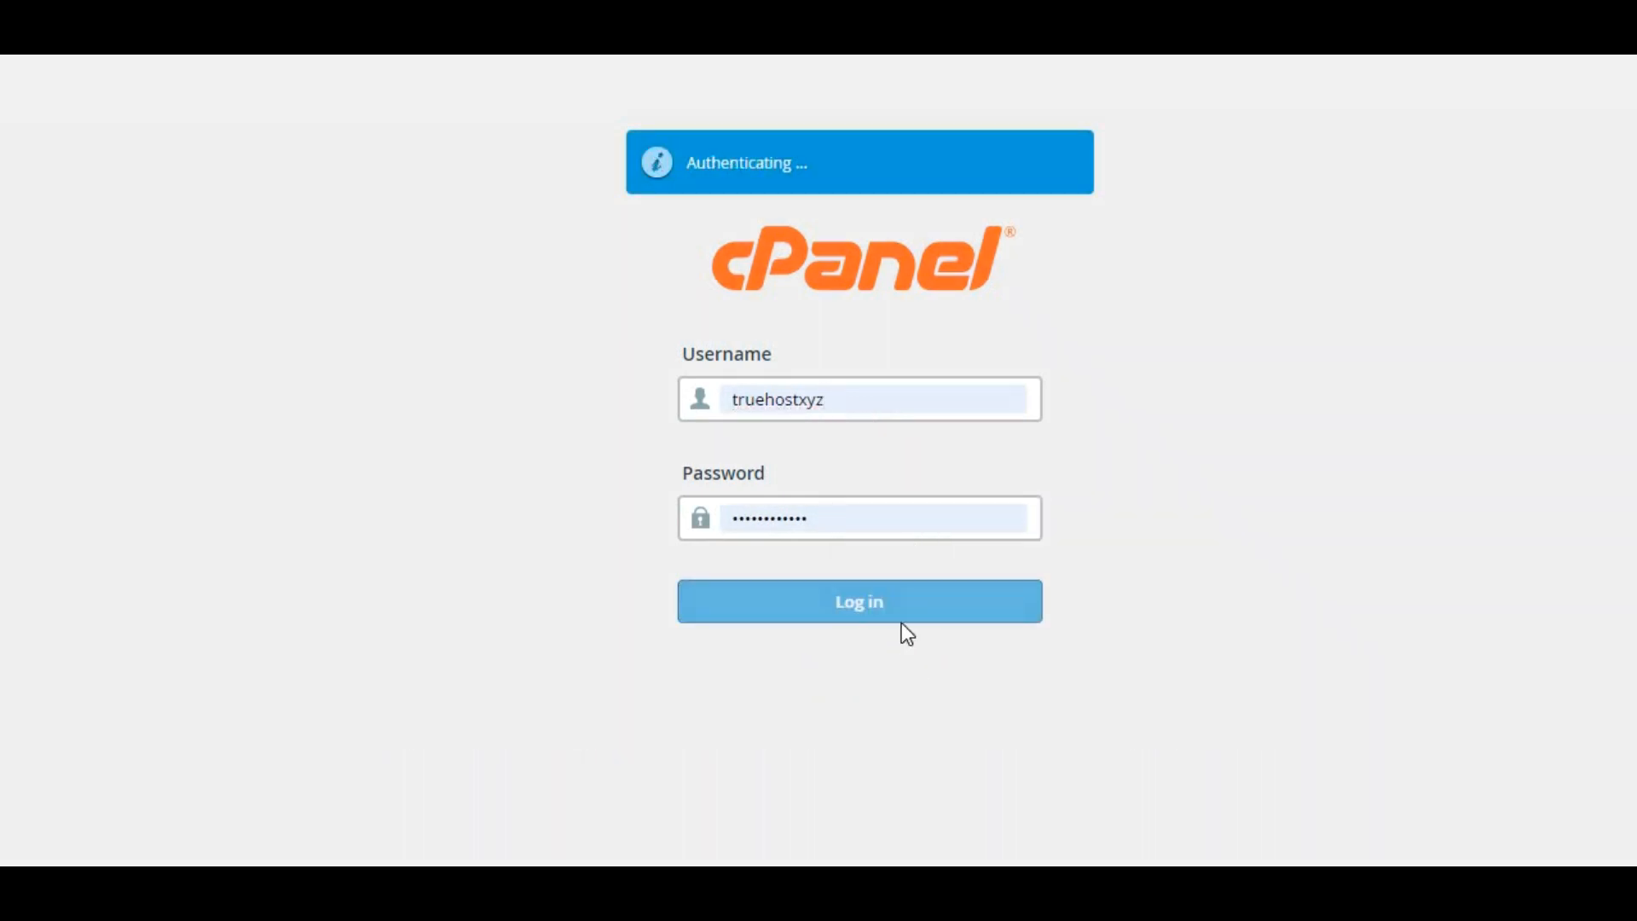
{"action": "left_click", "coordinate": [859, 601]}
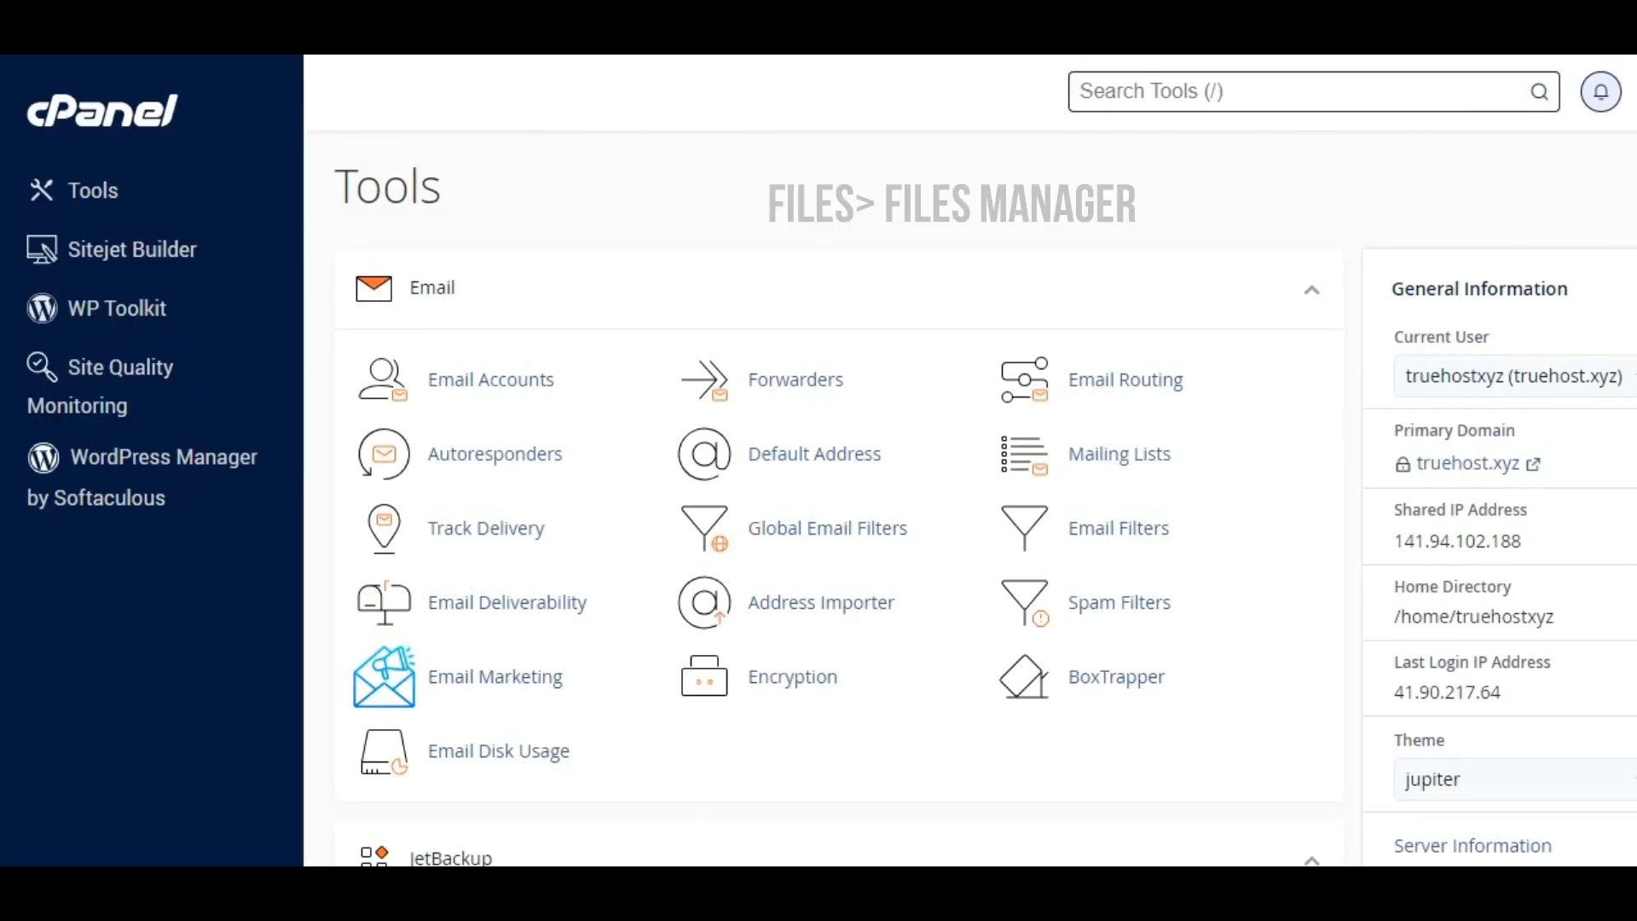
Scroll down to the Files section and launch File Manager
{"action": "scroll", "scroll_direction": "down", "scroll_amount": 3}
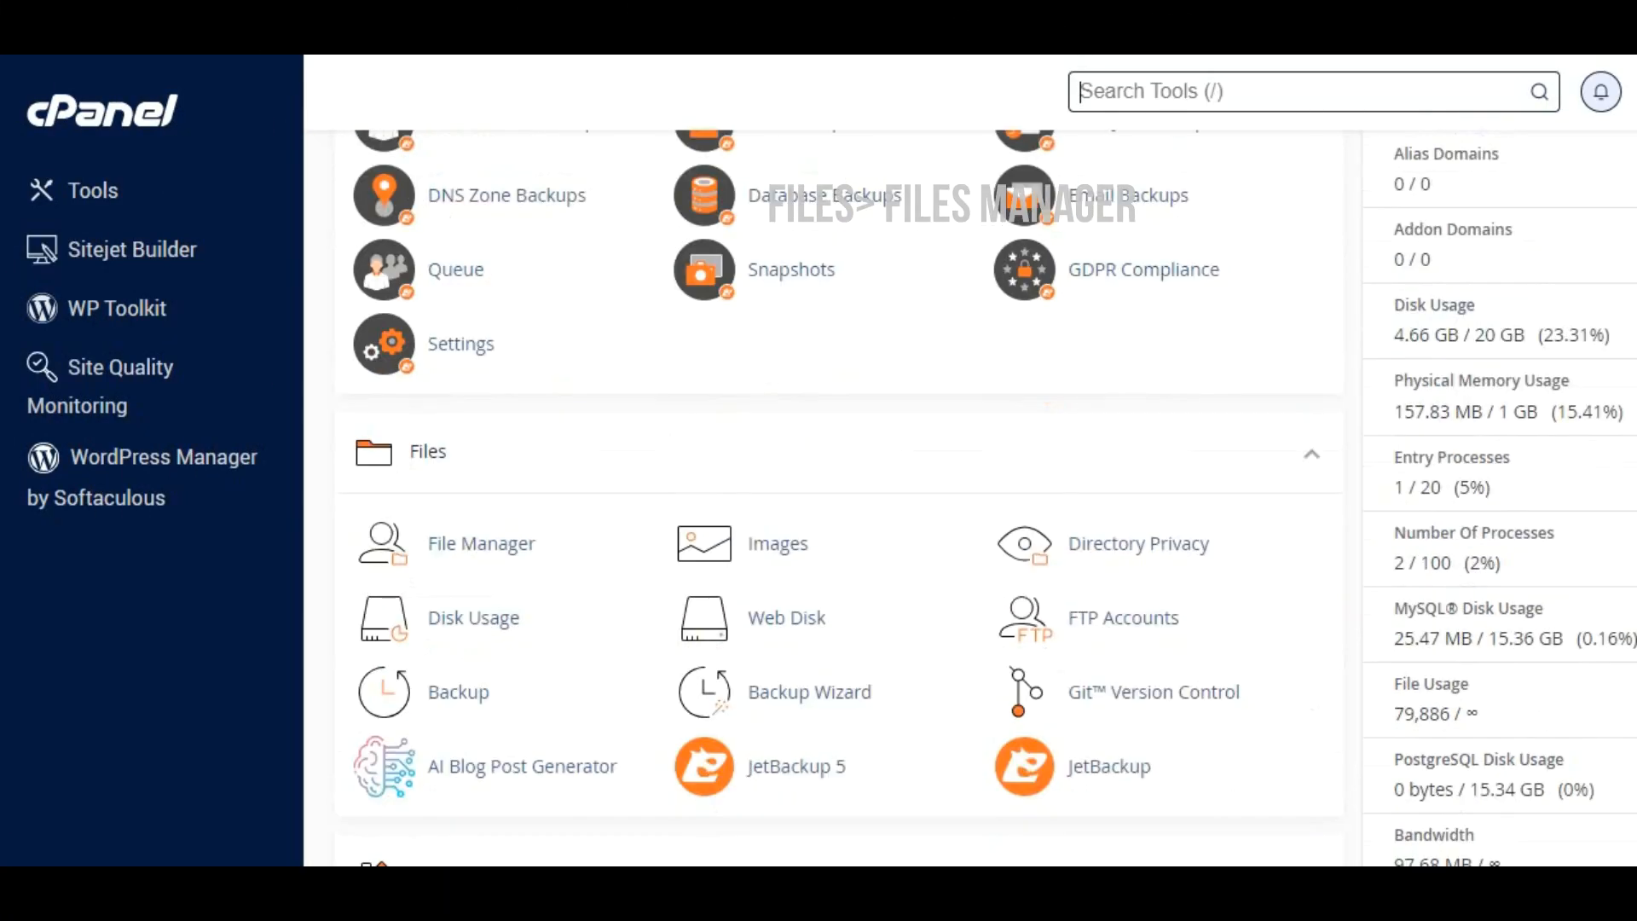
{"action": "scroll", "scroll_direction": "down", "scroll_amount": 3}
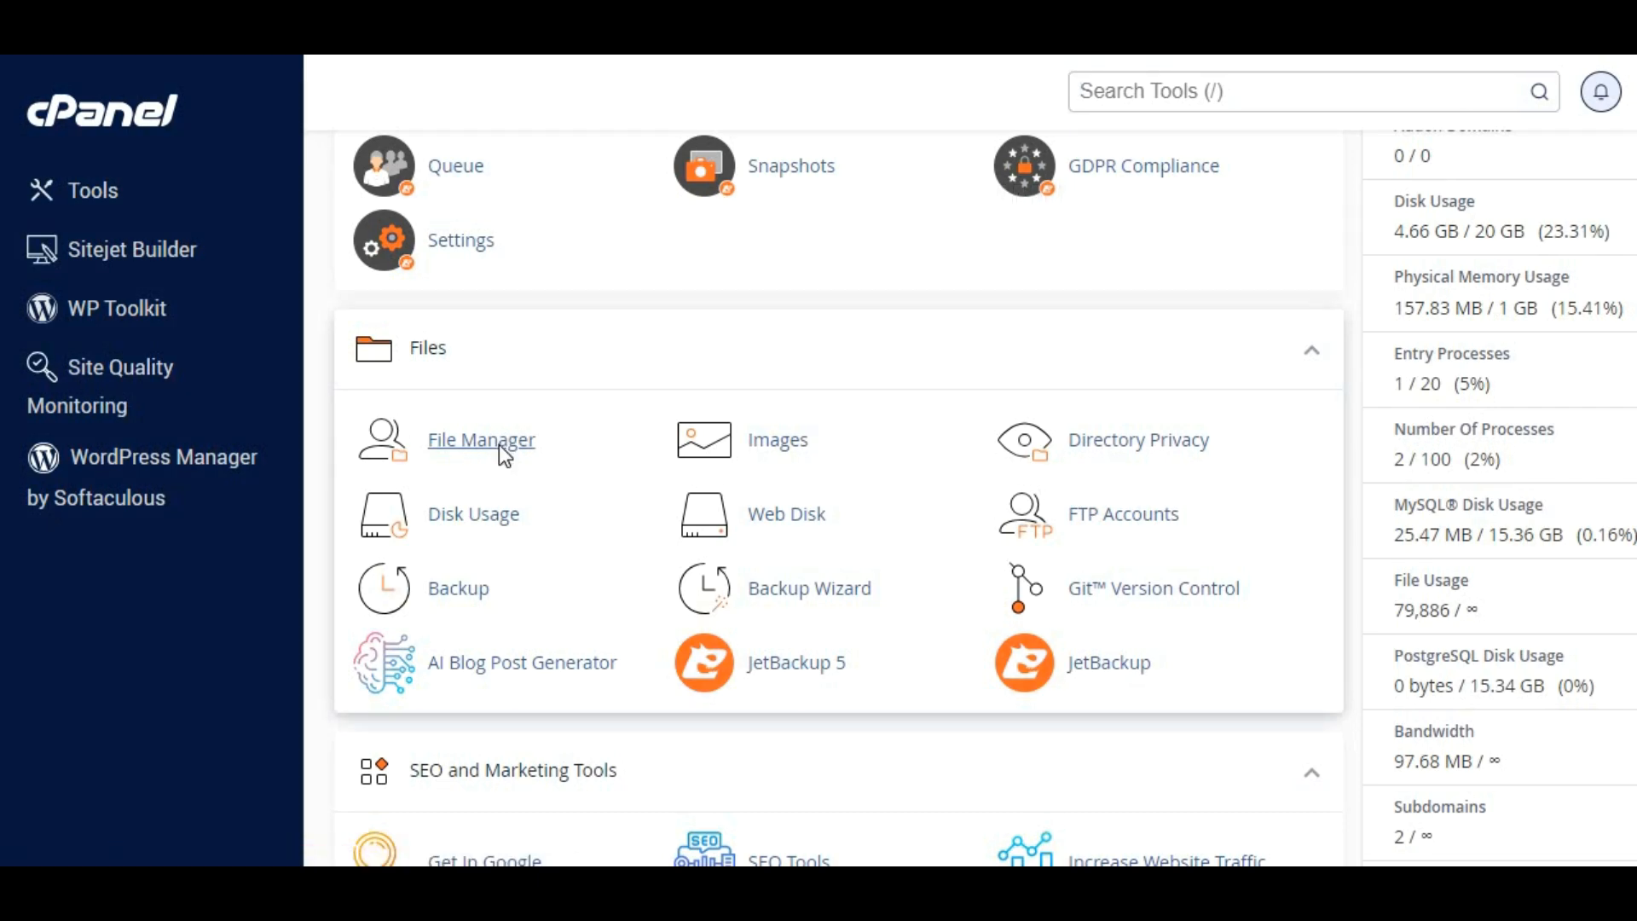
{"action": "left_click", "coordinate": [479, 438]}
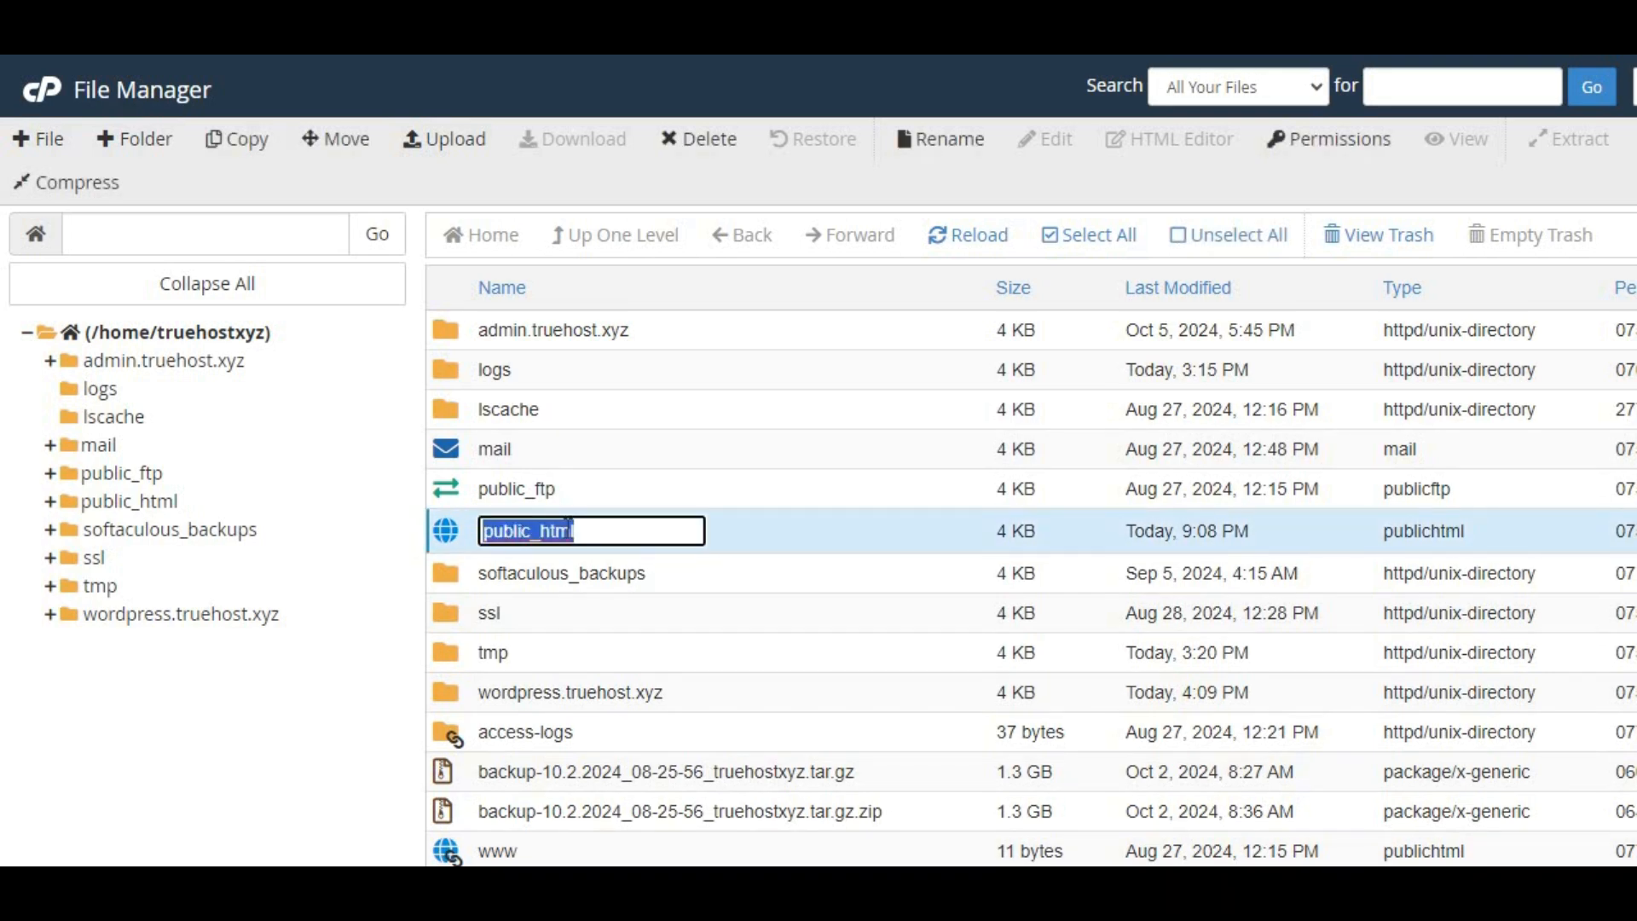
Navigate through public_html and wp-content into the joblook theme folder
{"action": "double_click", "coordinate": [530, 530]}
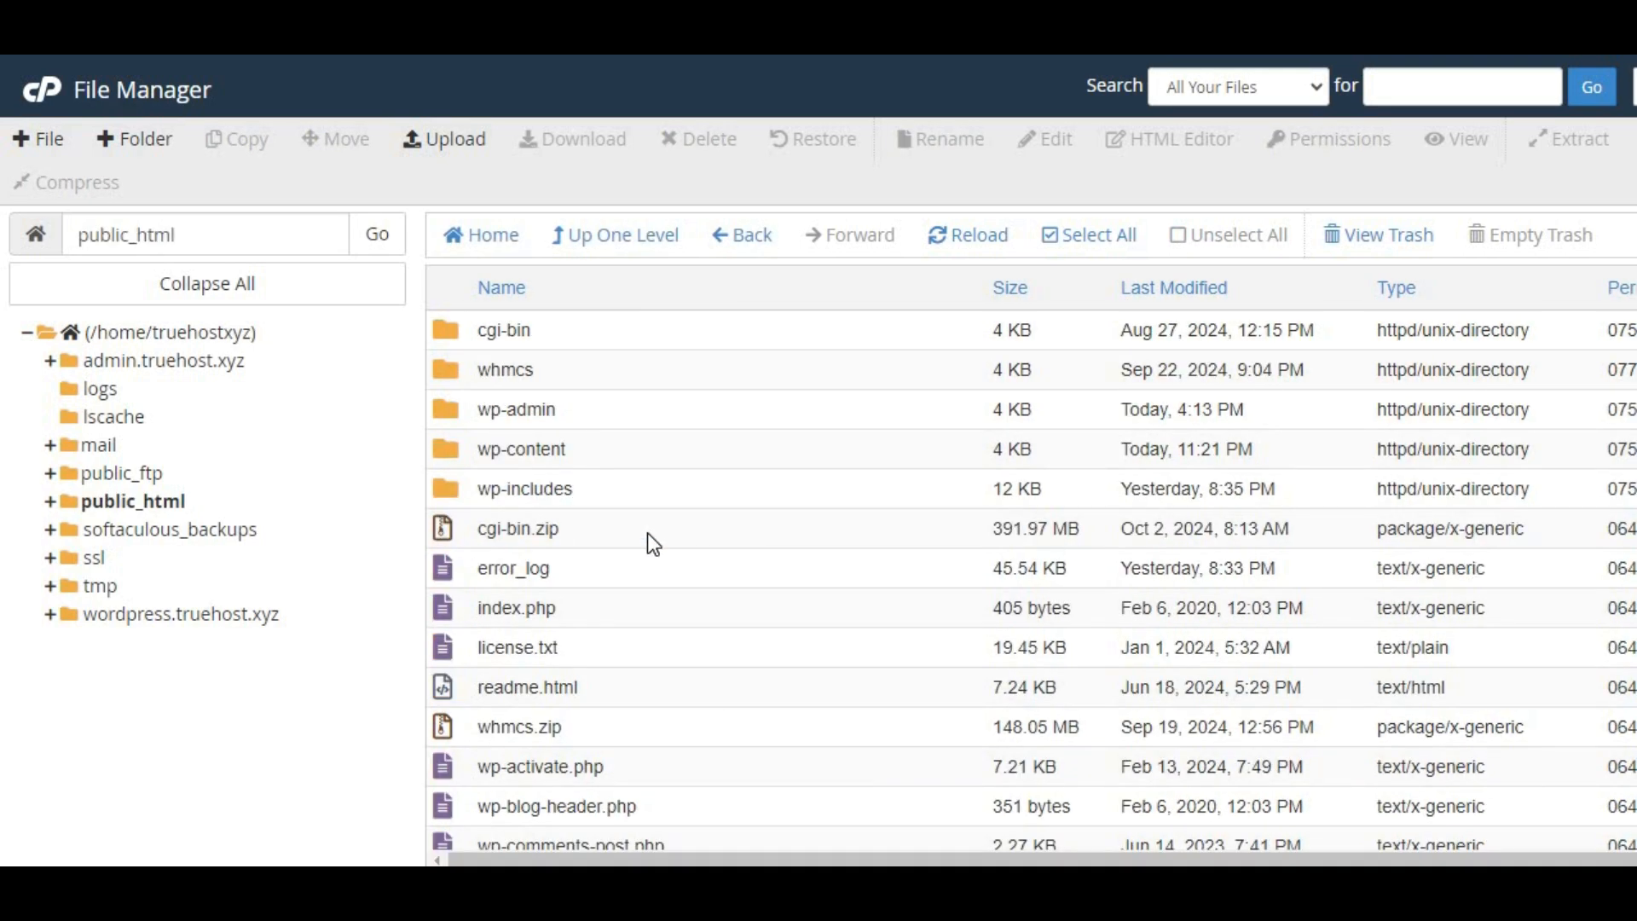
{"action": "mouse_move", "coordinate": [461, 461]}
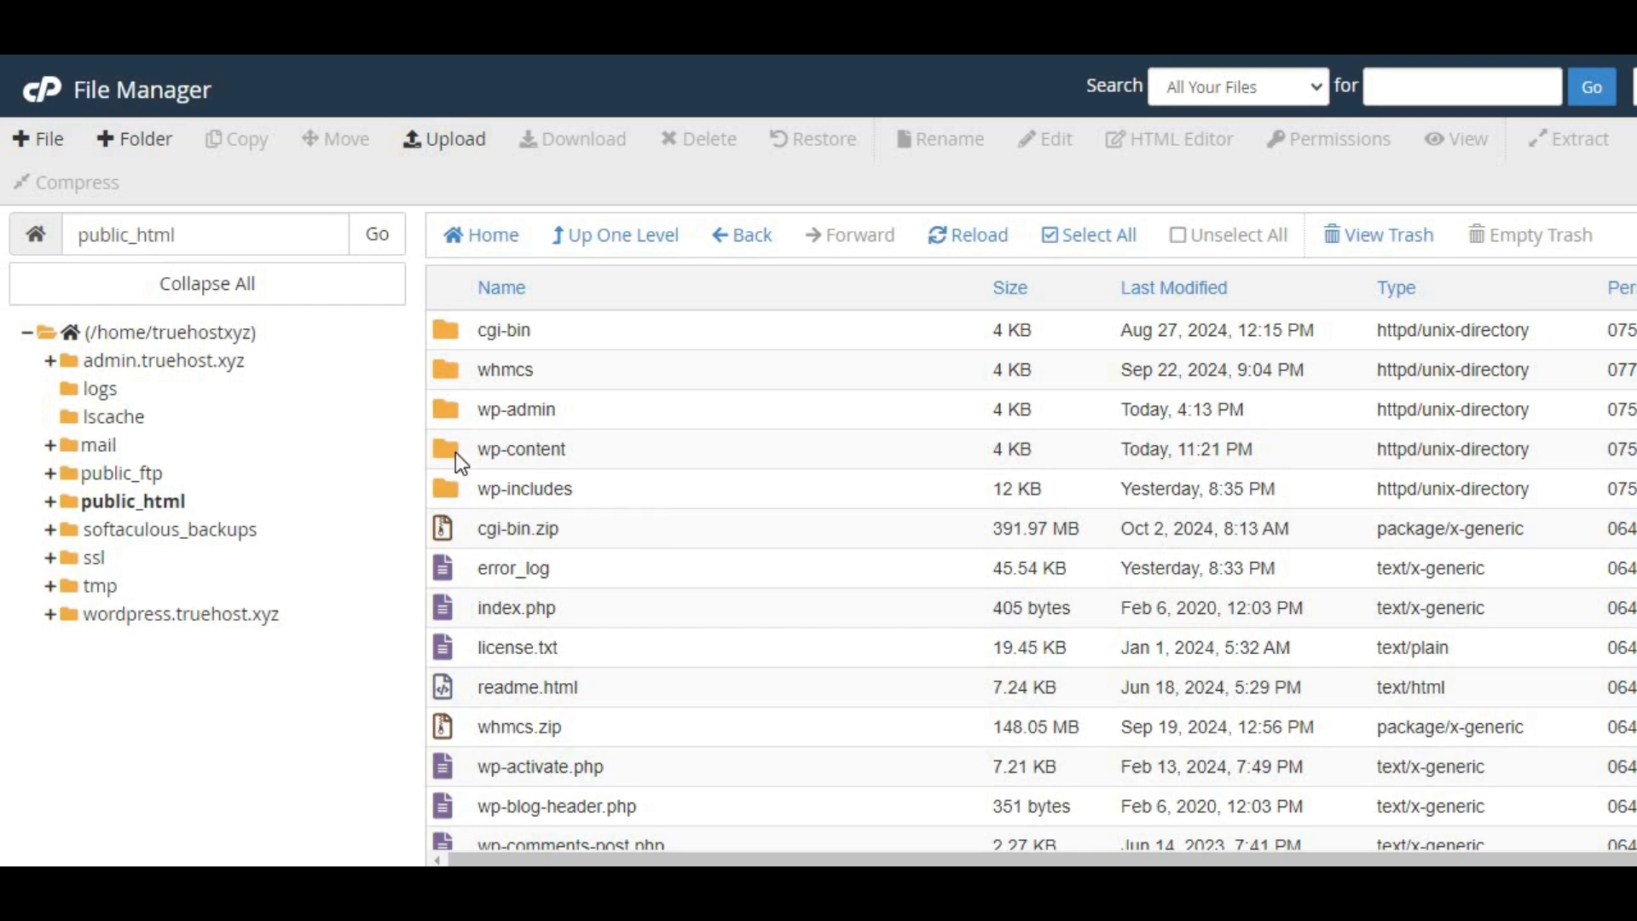
{"action": "double_click", "coordinate": [521, 449]}
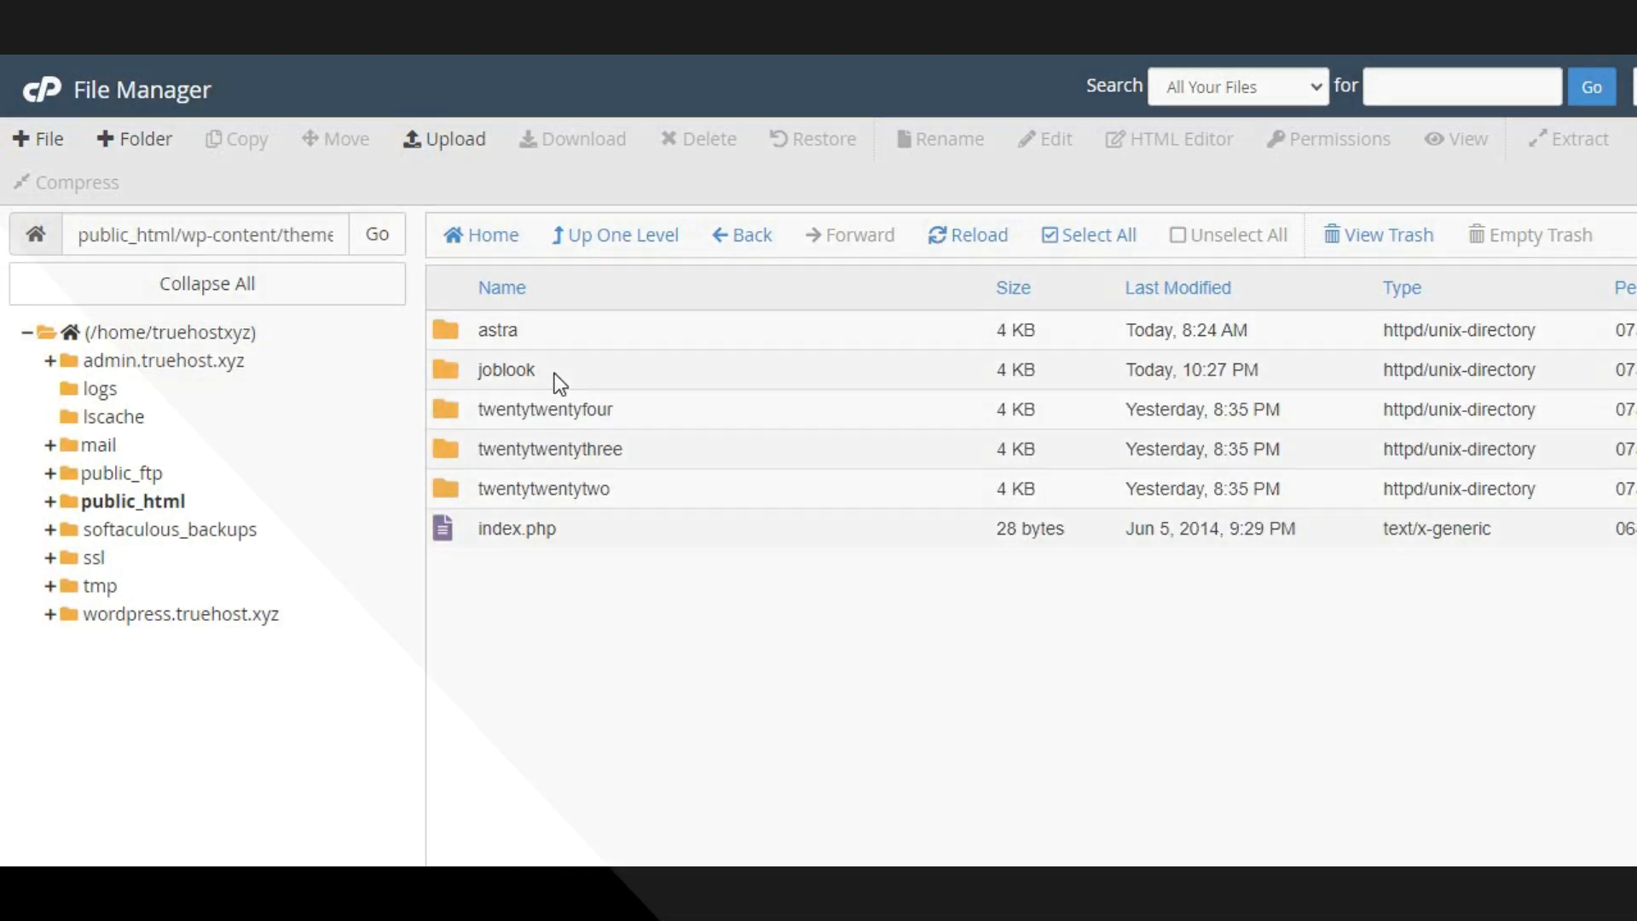
{"action": "double_click", "coordinate": [505, 368]}
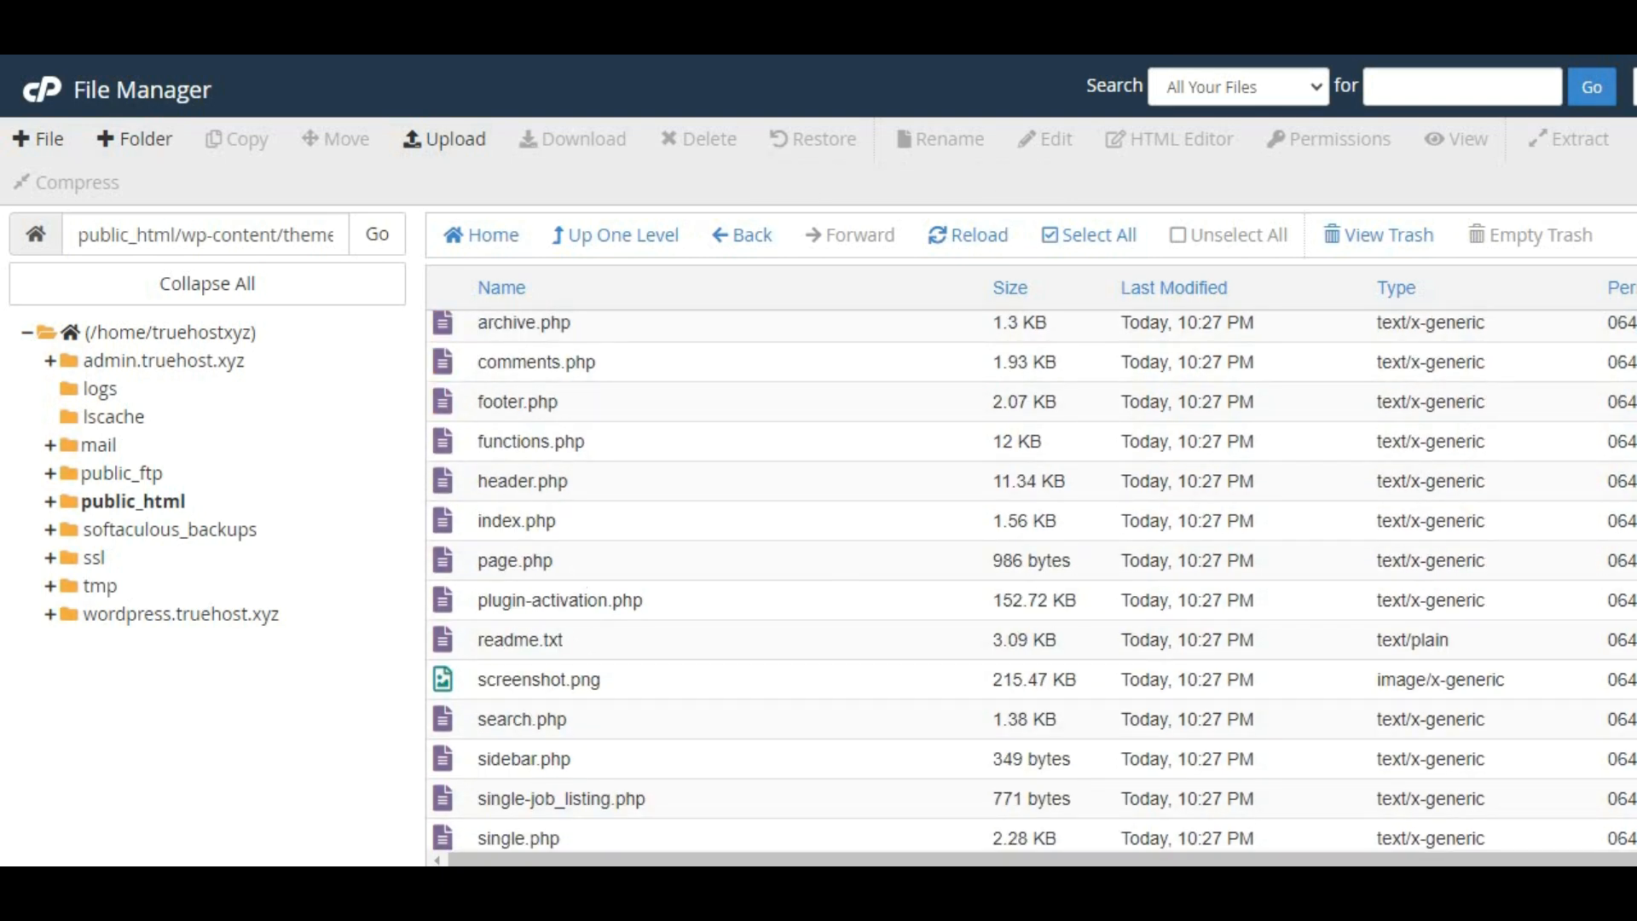
{"action": "scroll", "scroll_direction": "down", "scroll_amount": 3}
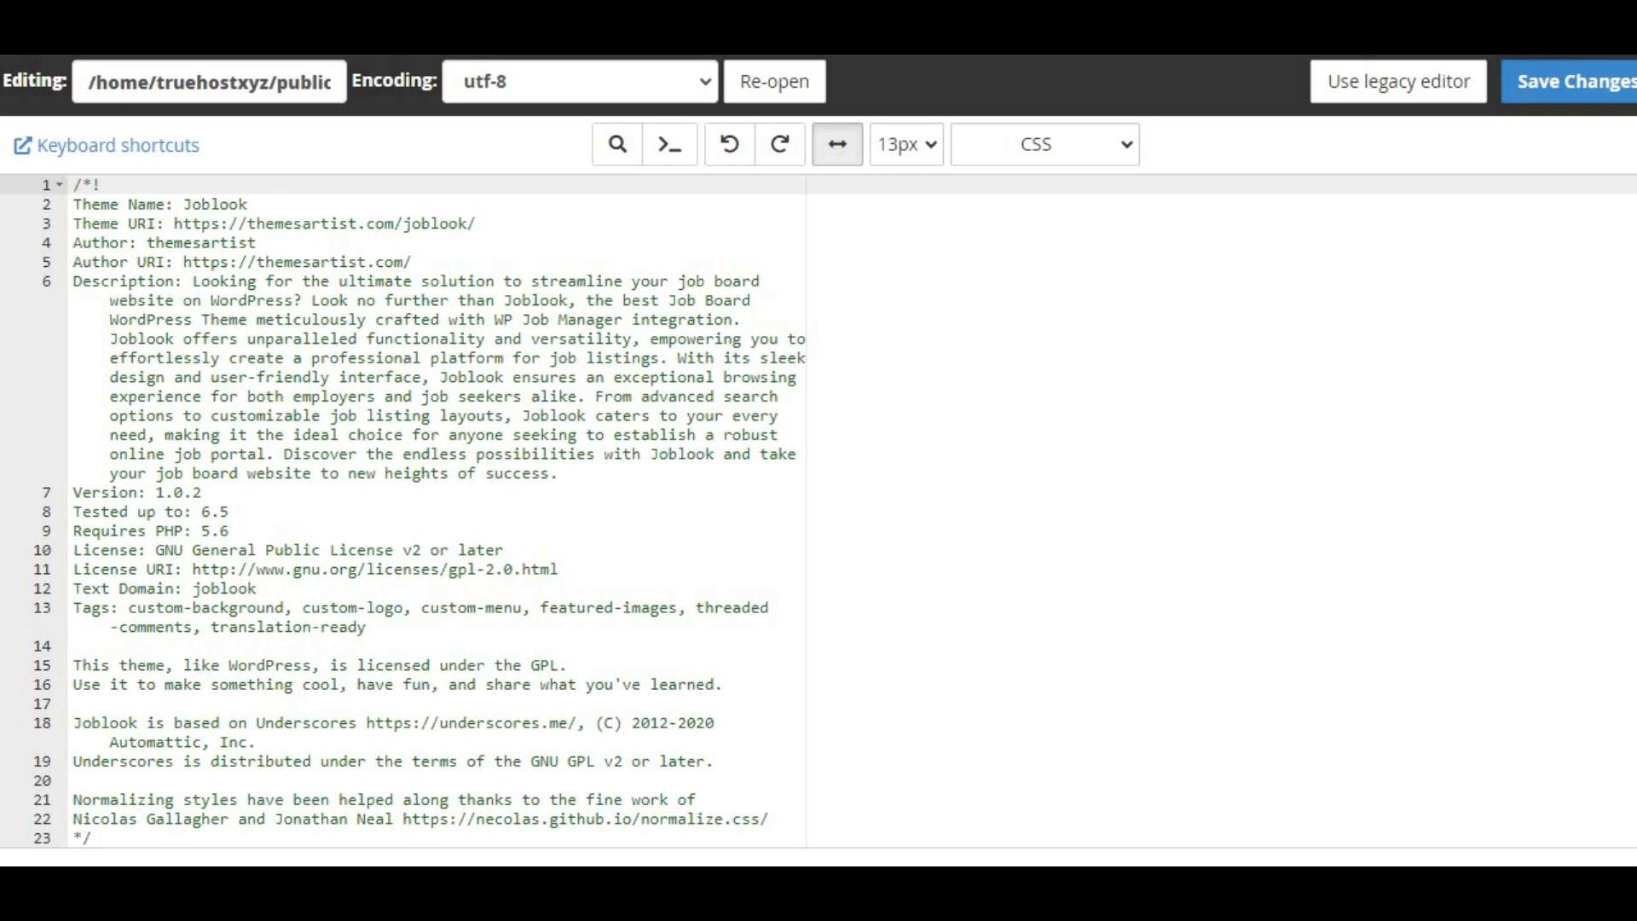
Review the joblook style.css in the editor, then launch phpMyAdmin from Databases
{"action": "scroll", "scroll_direction": "down", "scroll_amount": 3}
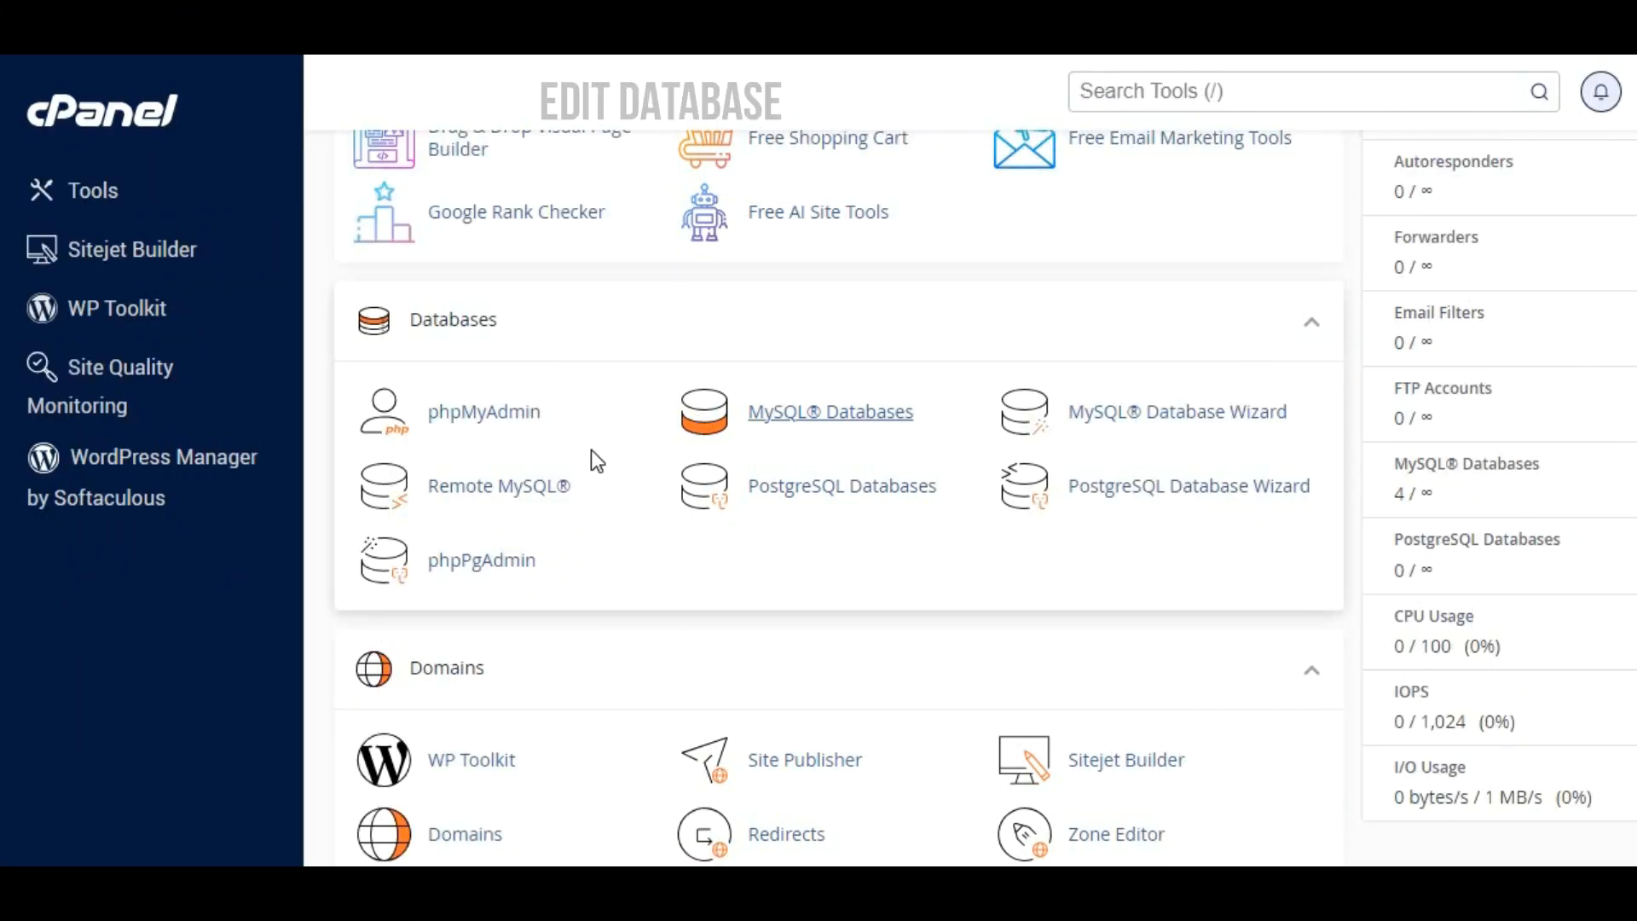
{"action": "mouse_move", "coordinate": [483, 411]}
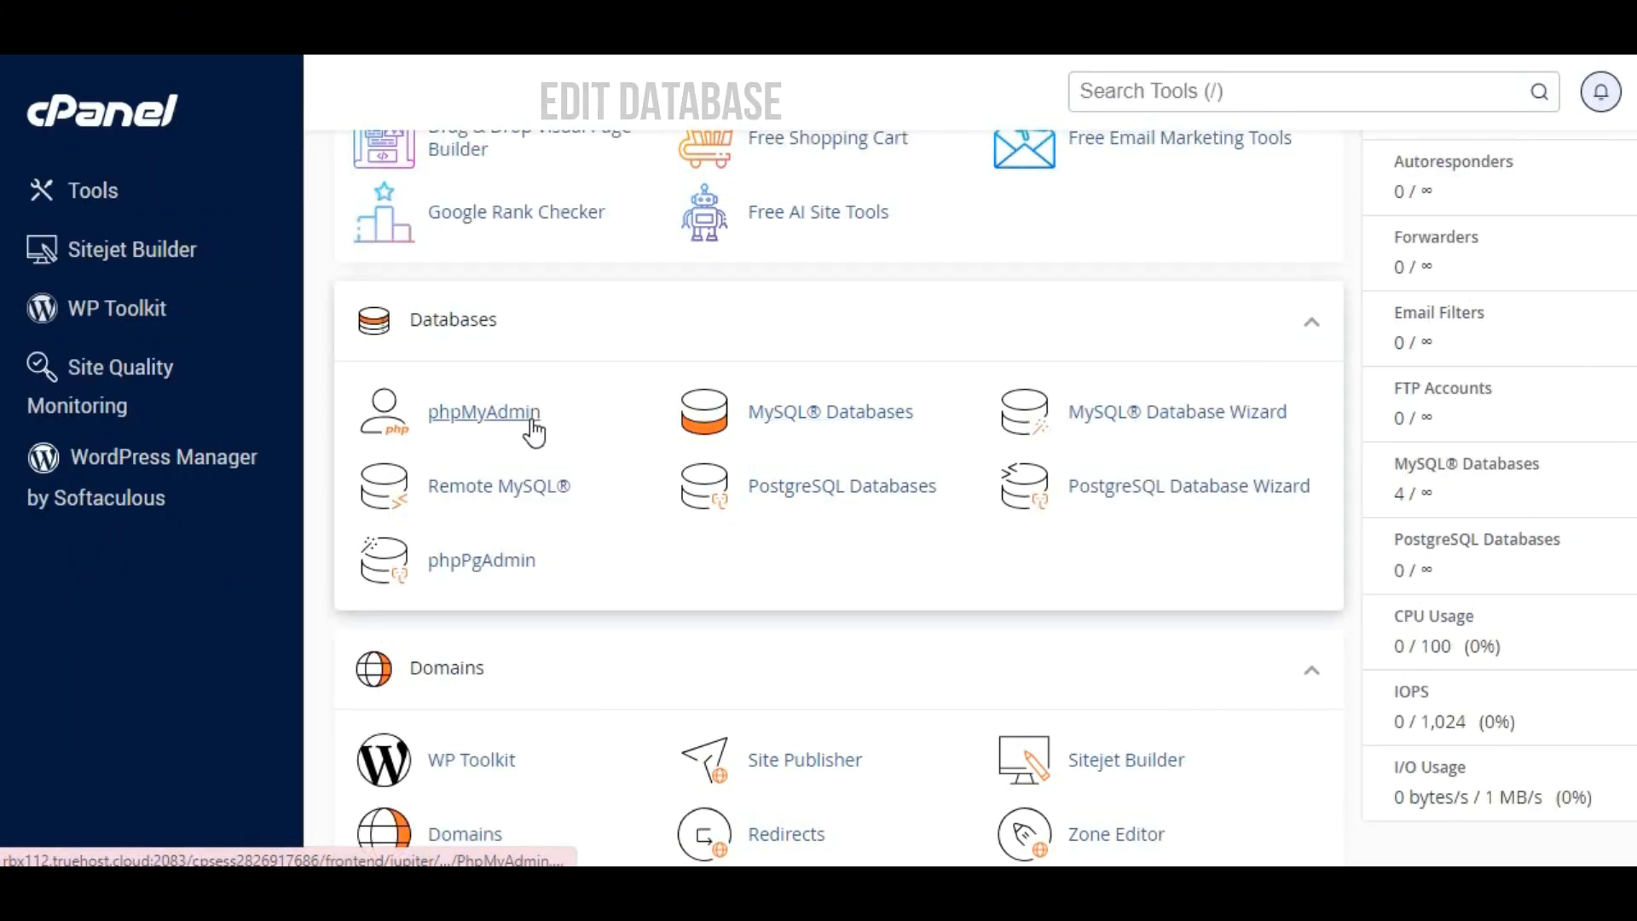
{"action": "left_click", "coordinate": [483, 411]}
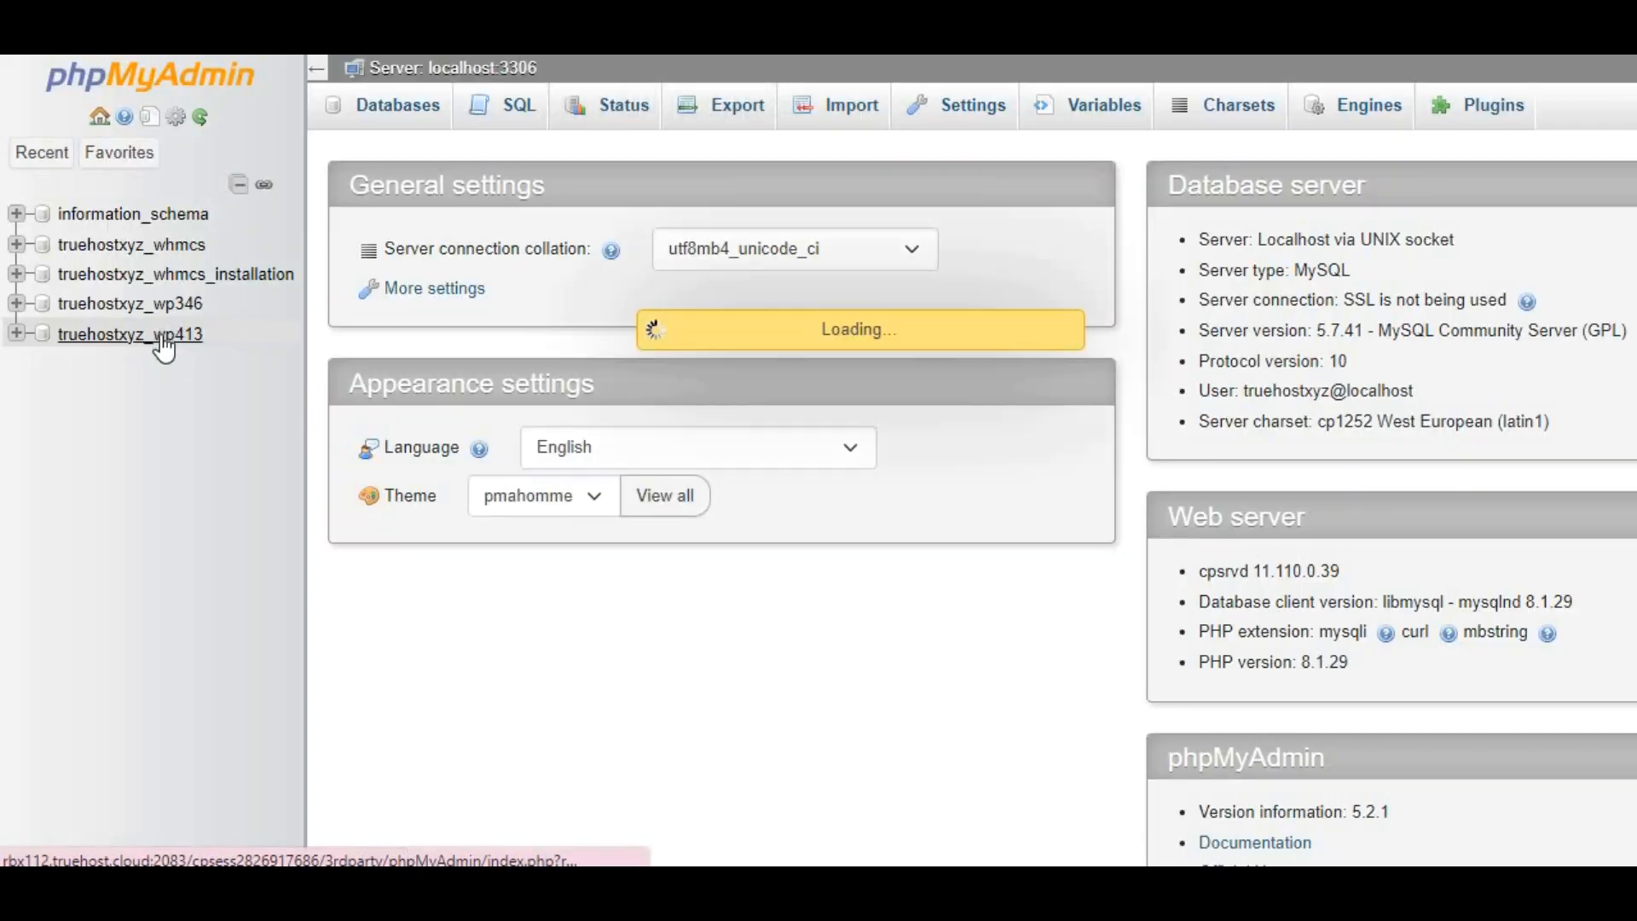
Select the truehostxyz_wp413 database and browse its wpsu_posts table rows
{"action": "left_click", "coordinate": [130, 334]}
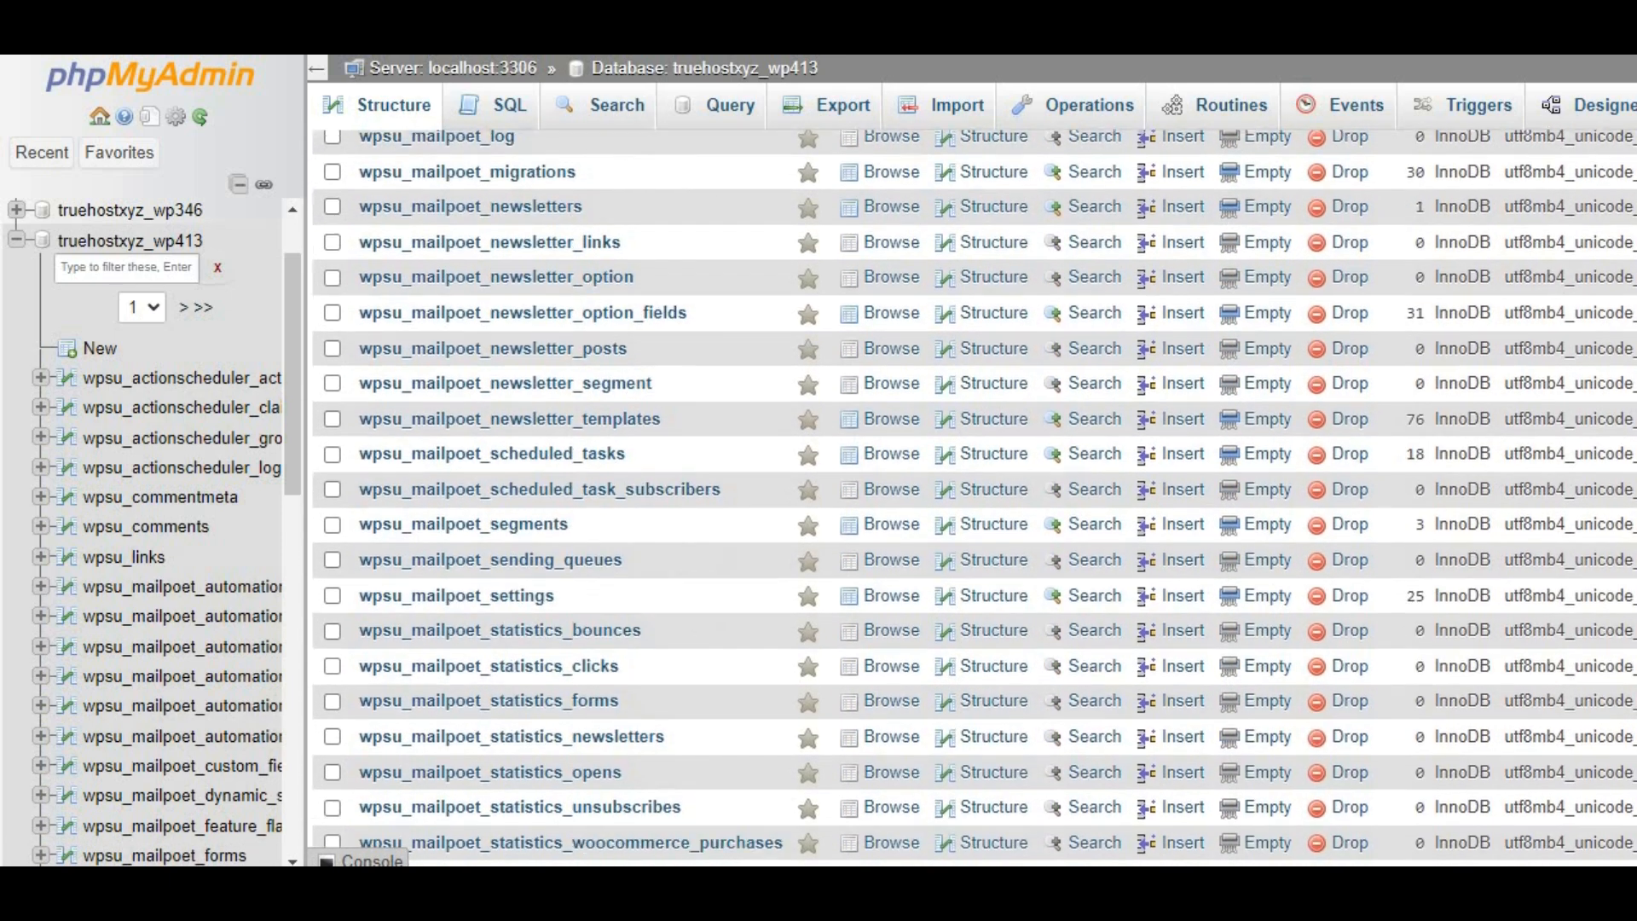
{"action": "scroll", "scroll_direction": "down", "scroll_amount": 3}
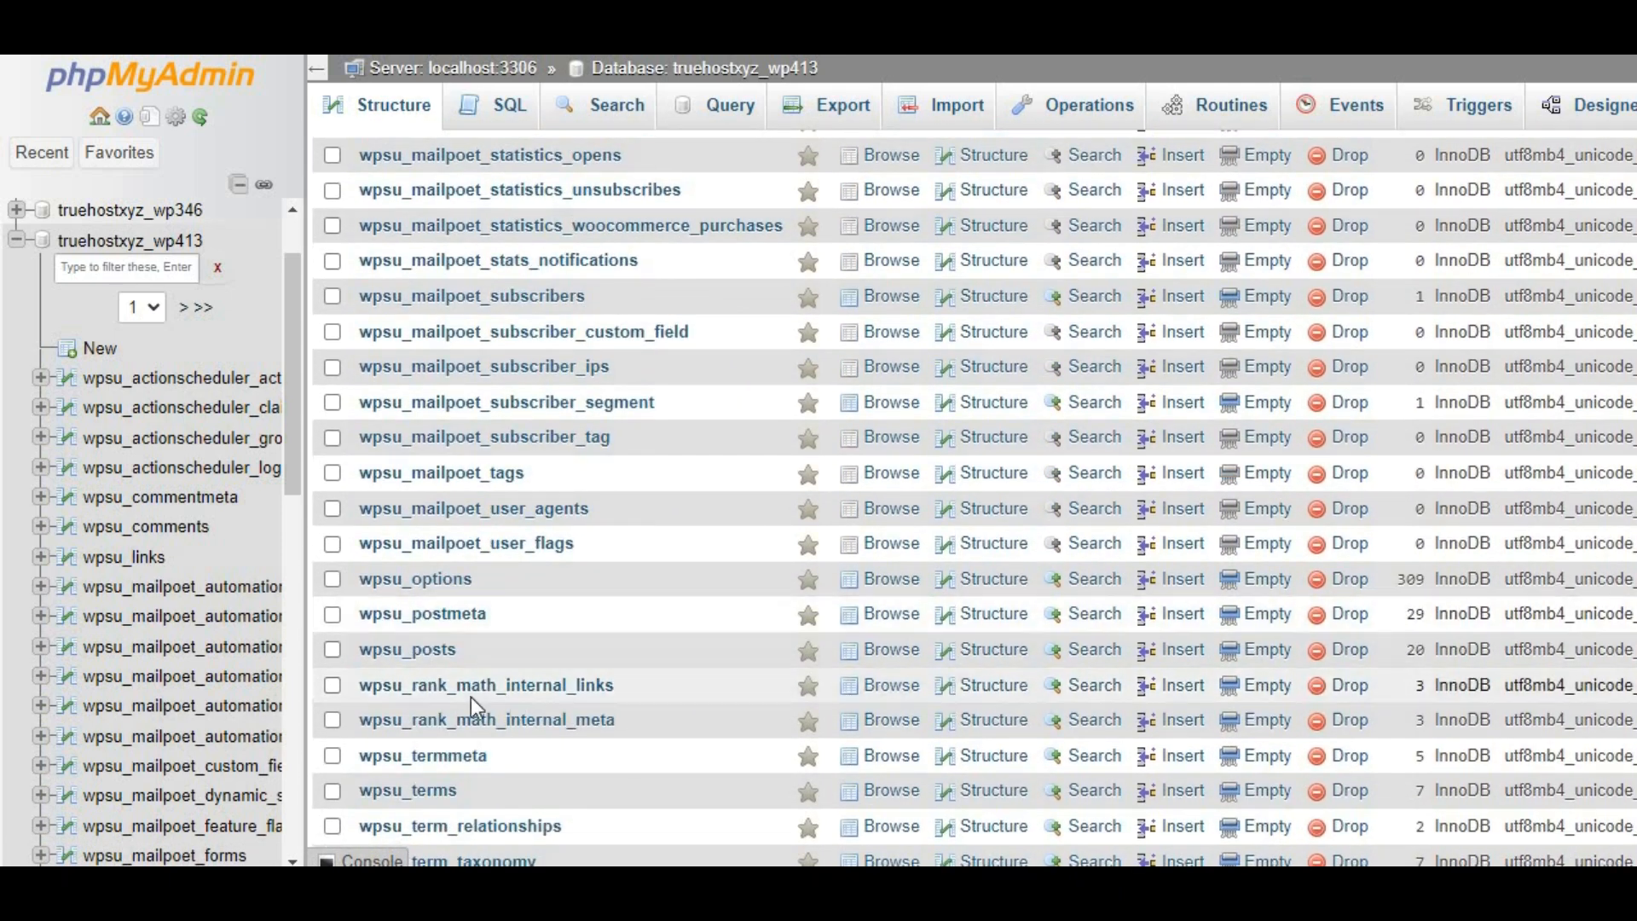
{"action": "left_click", "coordinate": [405, 648]}
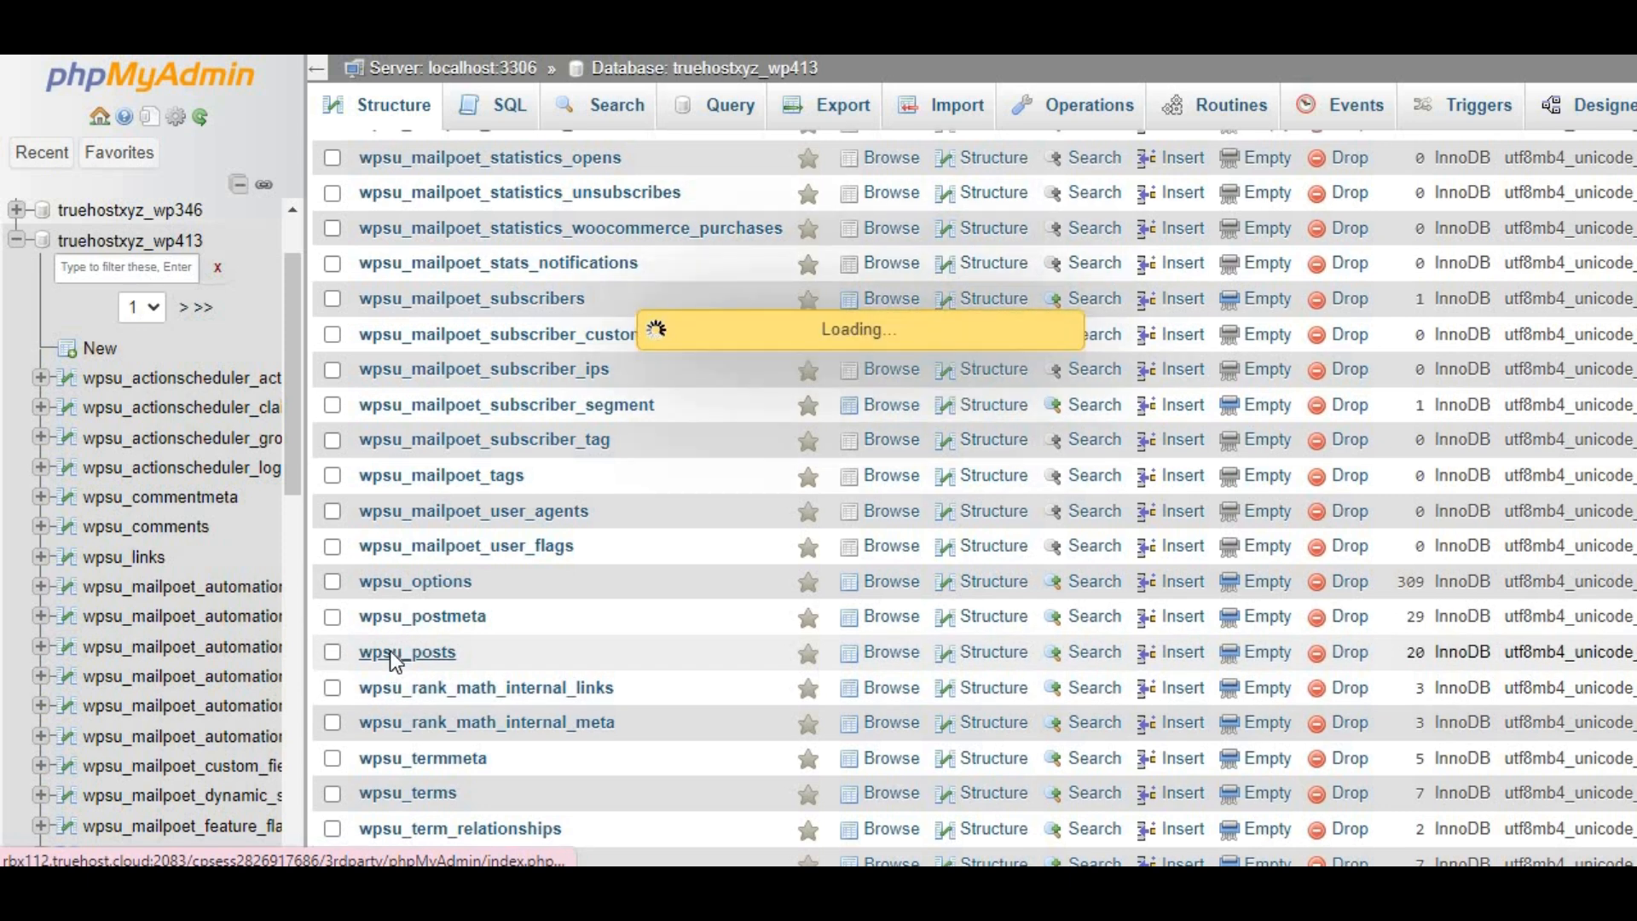
{"action": "left_click", "coordinate": [406, 651]}
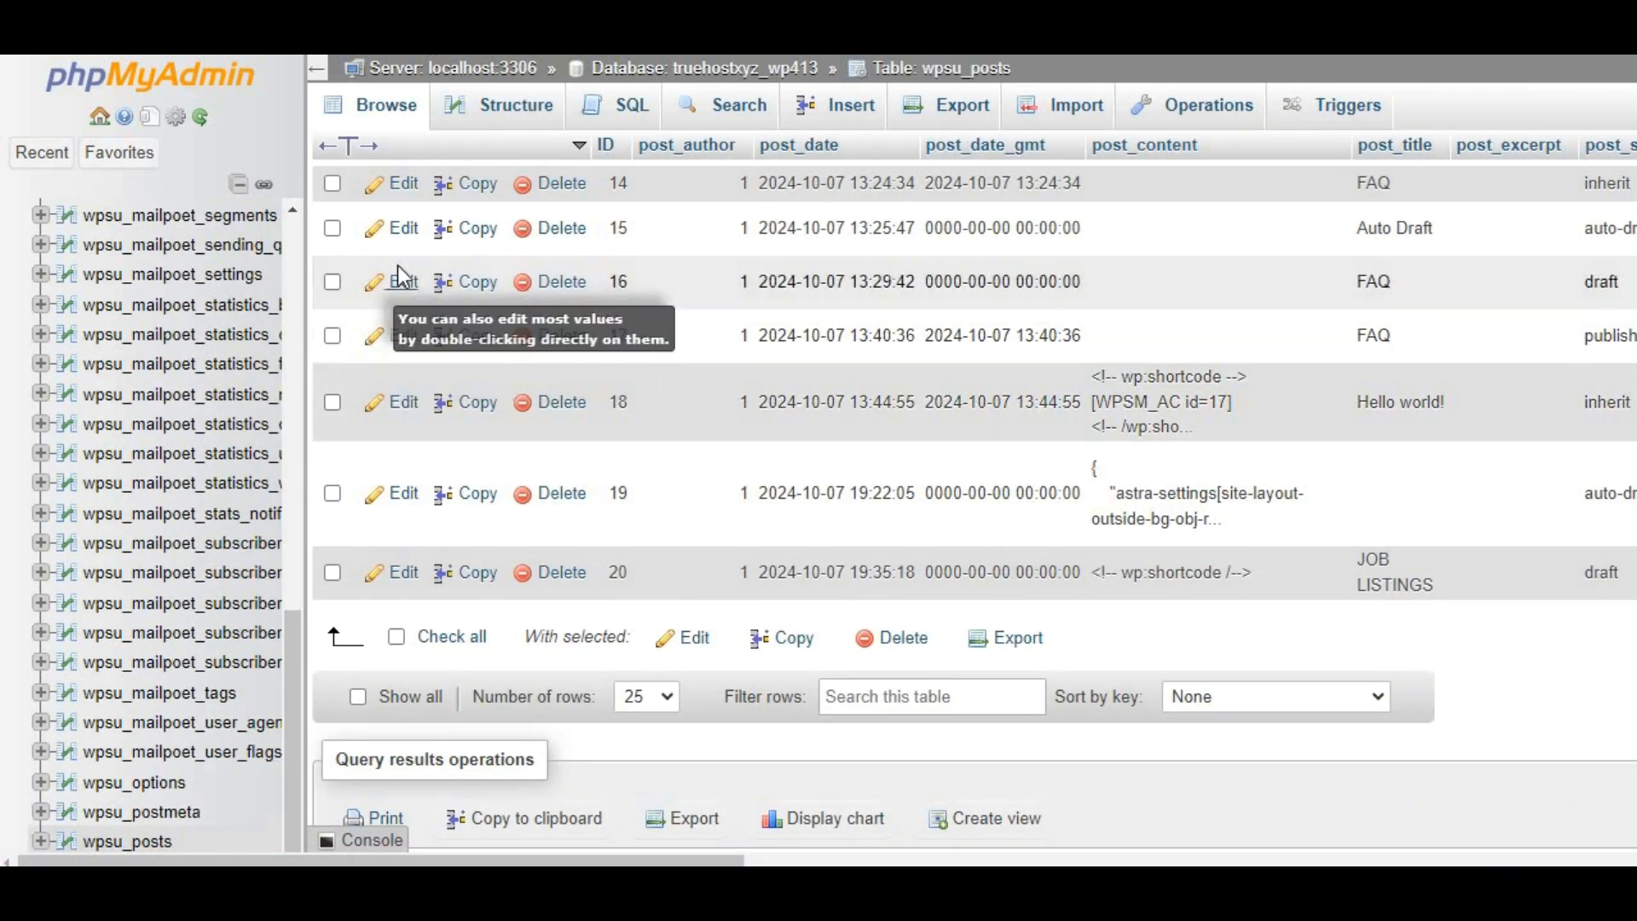